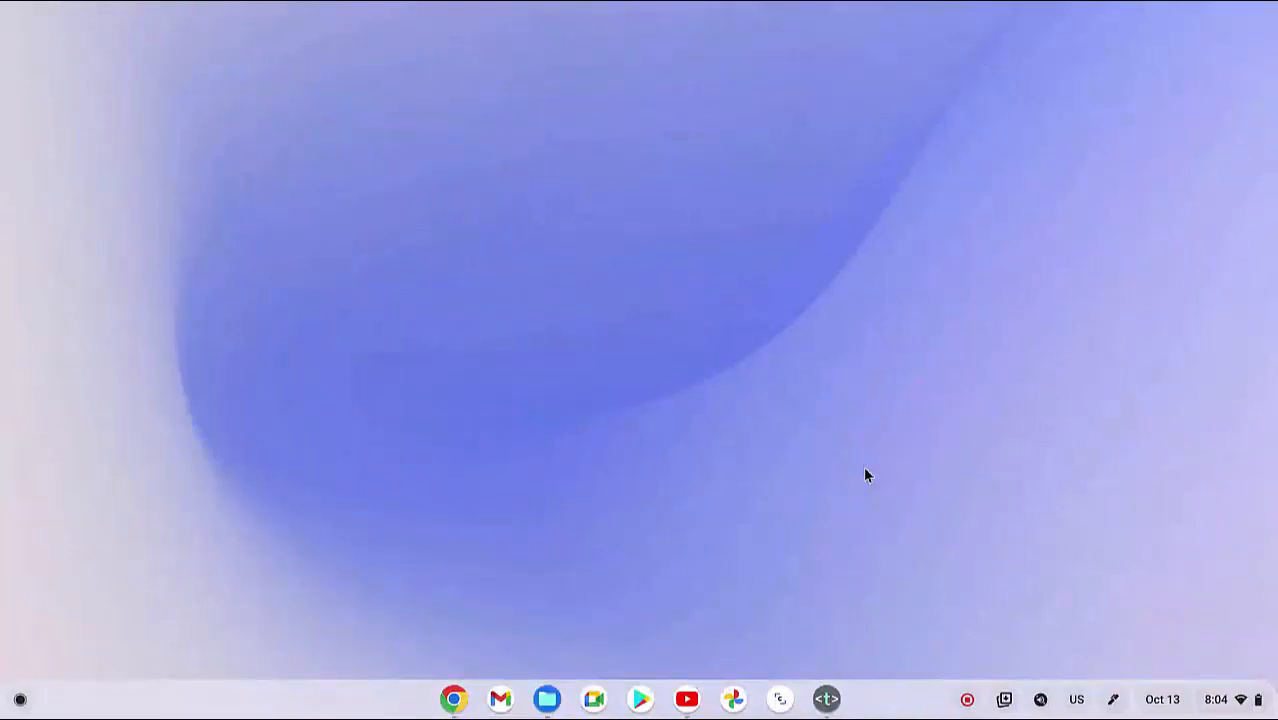
mouse_move(844, 476)
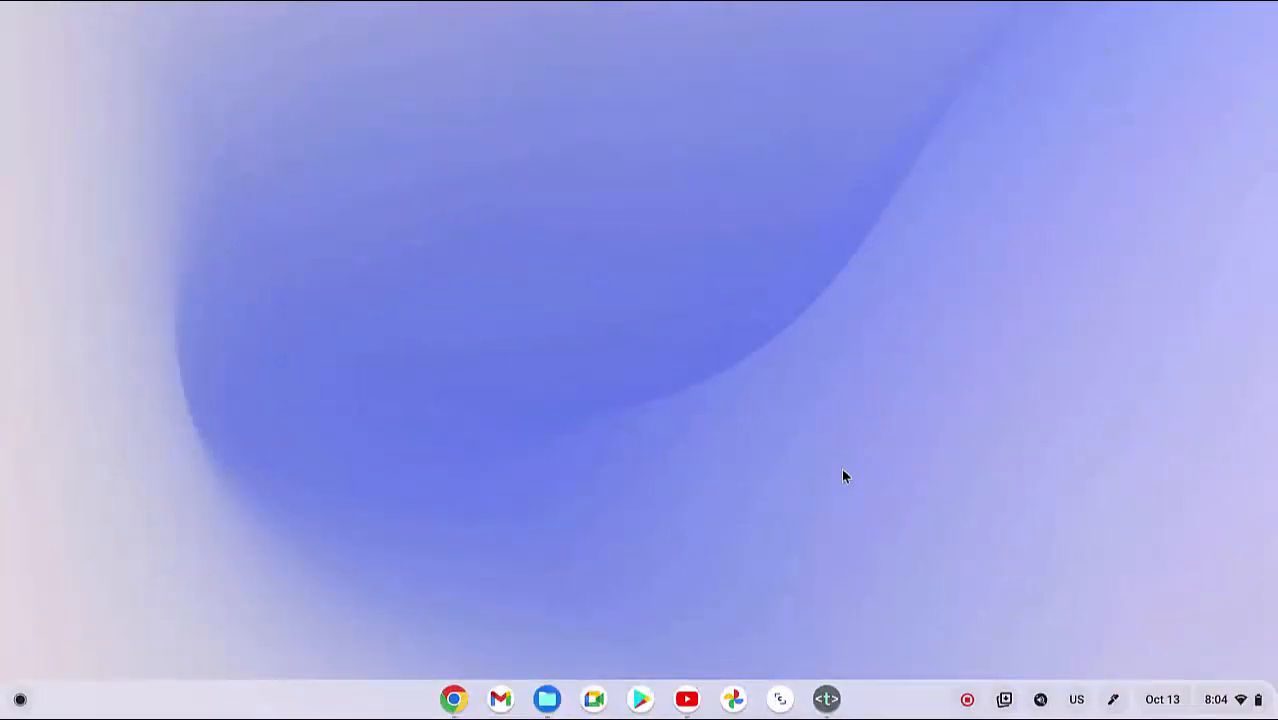
Launch Chrome and reach Bookmark Manager via the menu's Bookmarks submenu.
click(452, 700)
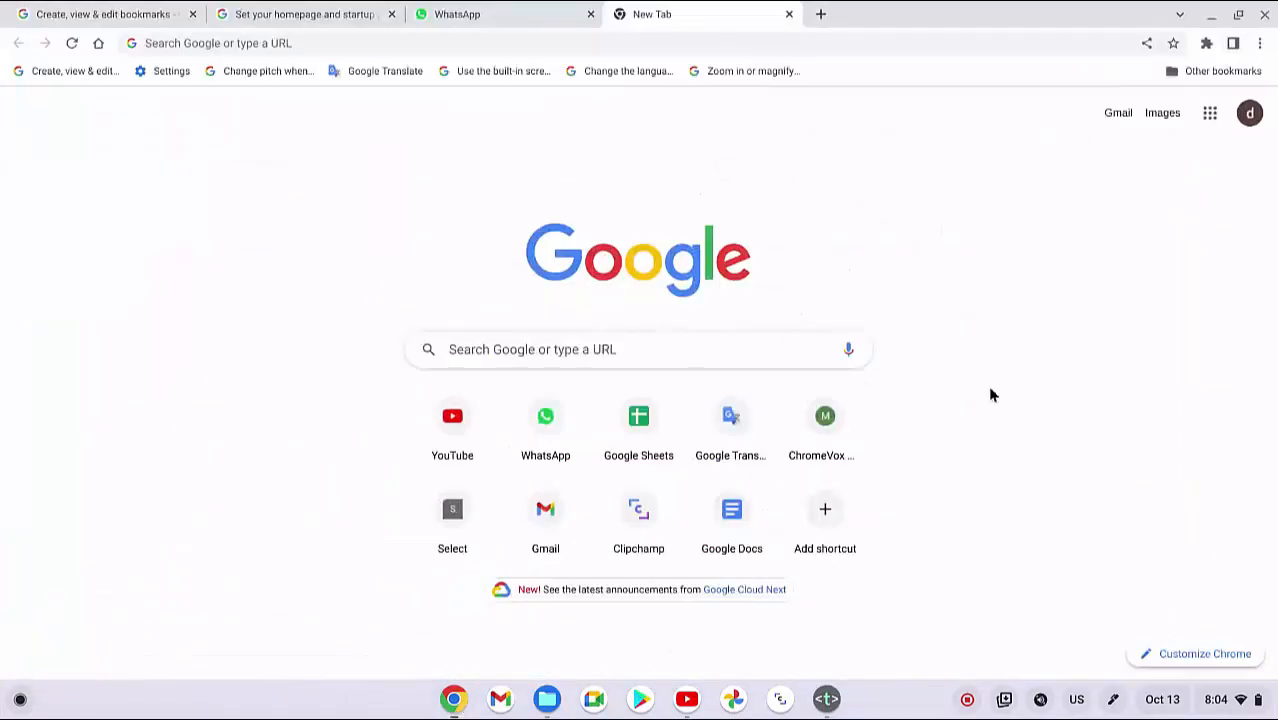
mouse_move(1080, 348)
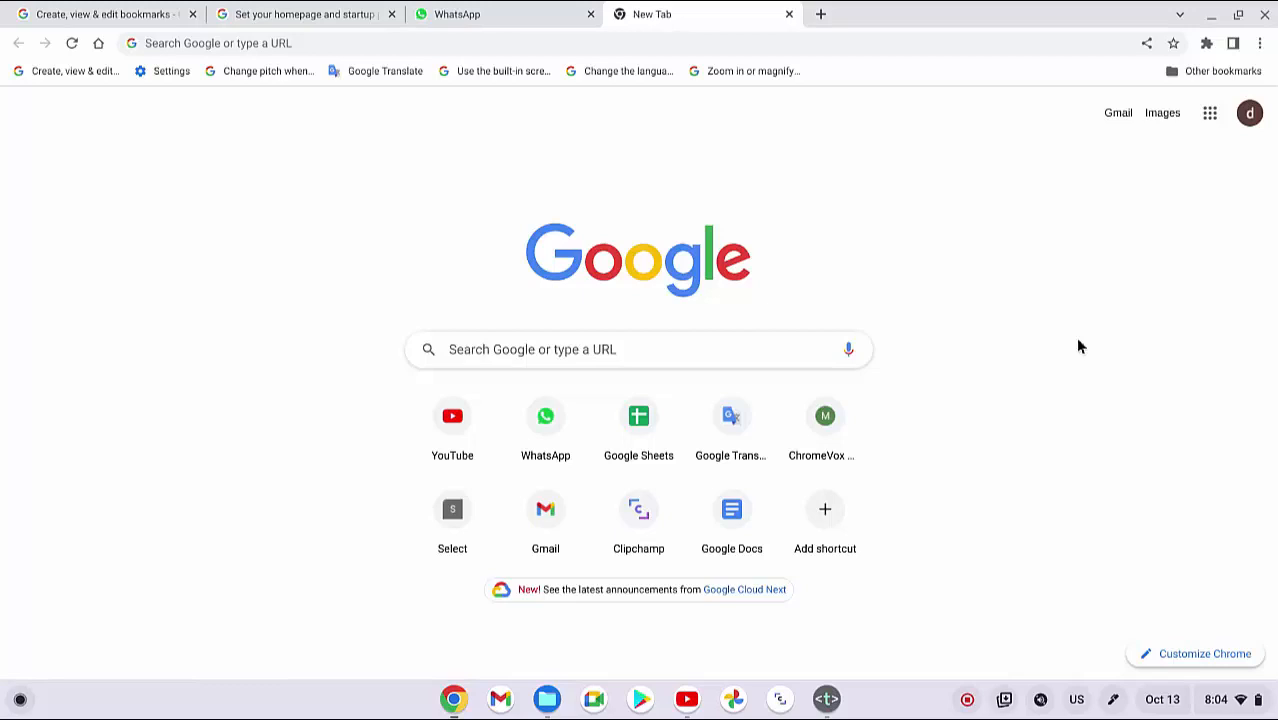
click(1260, 44)
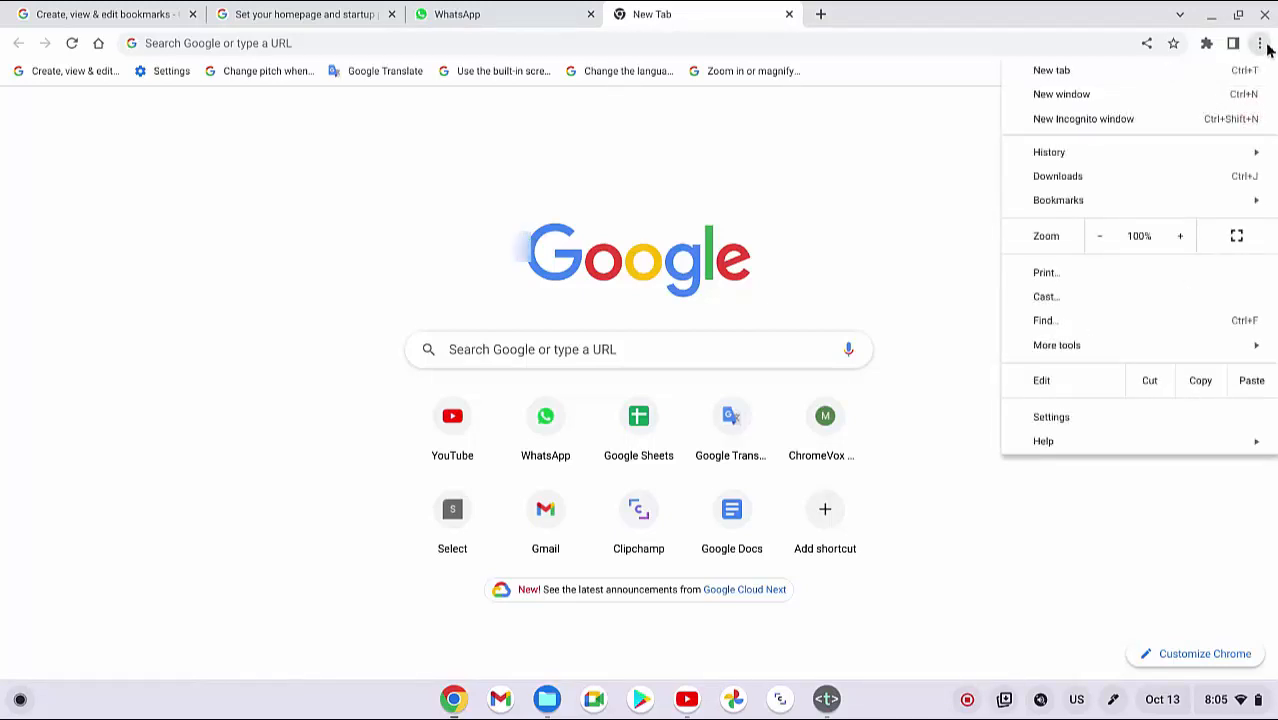
click(1058, 200)
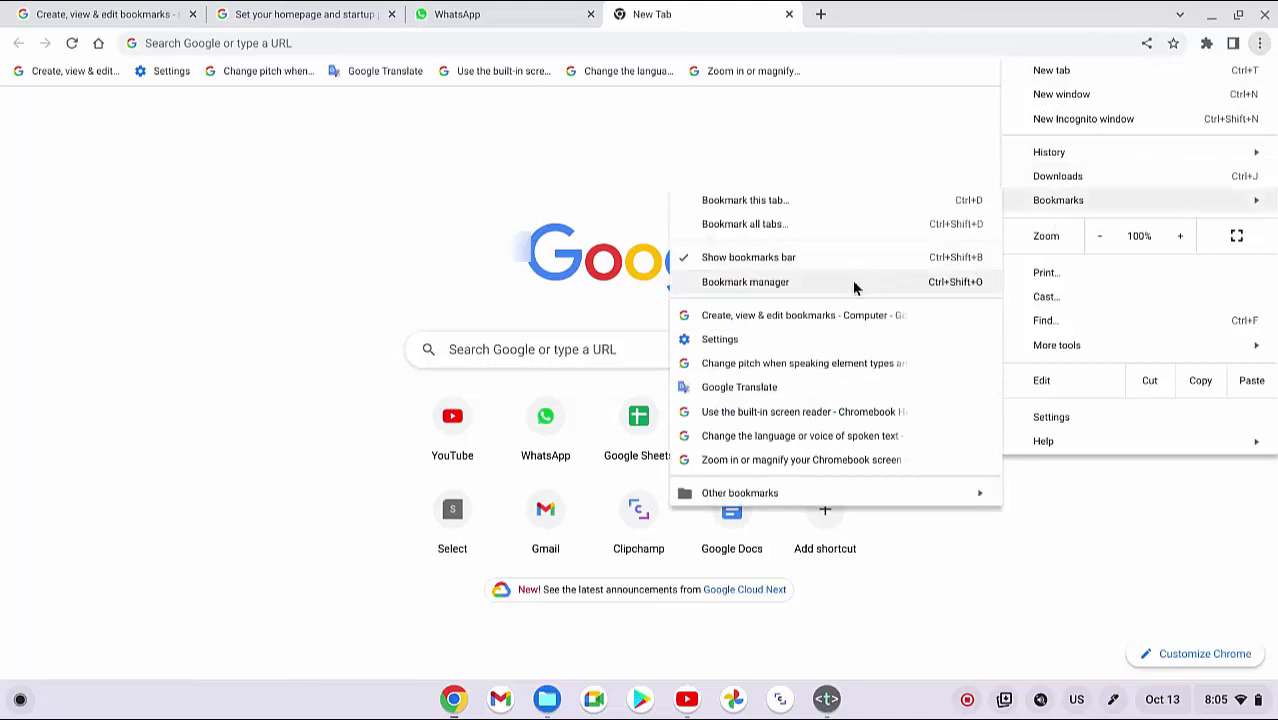
mouse_move(760, 292)
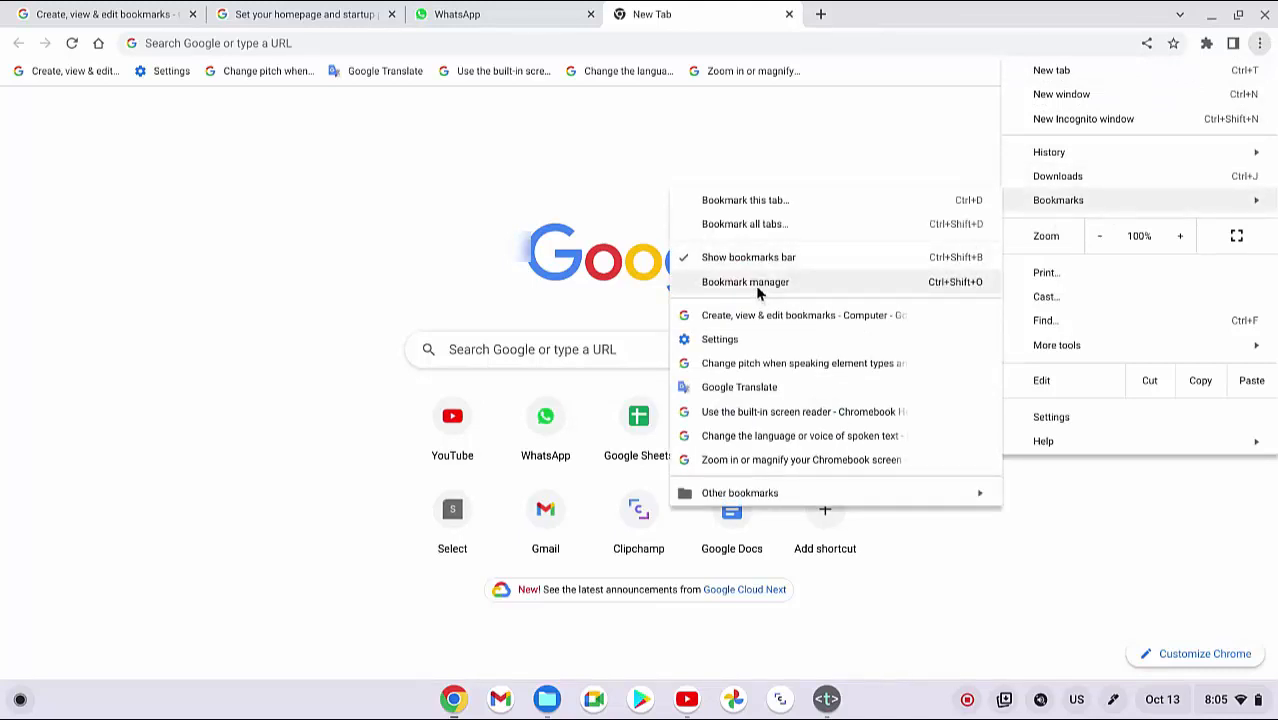
click(744, 280)
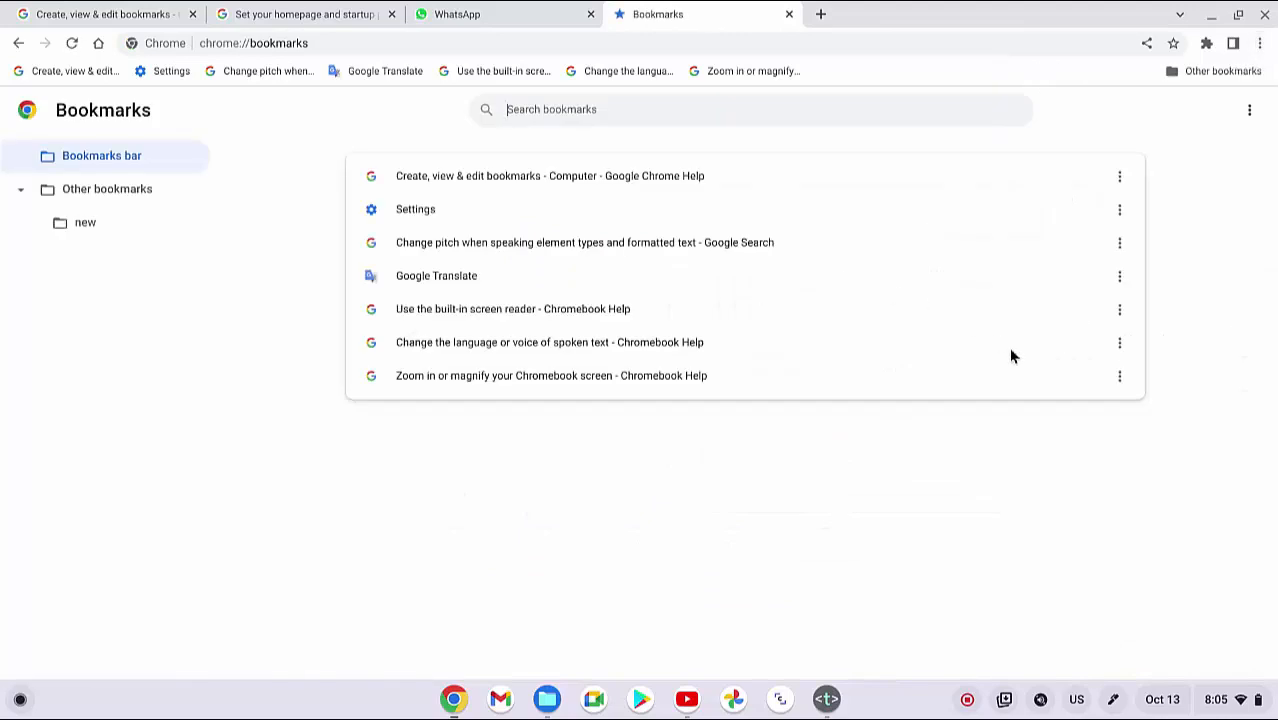
mouse_move(1012, 356)
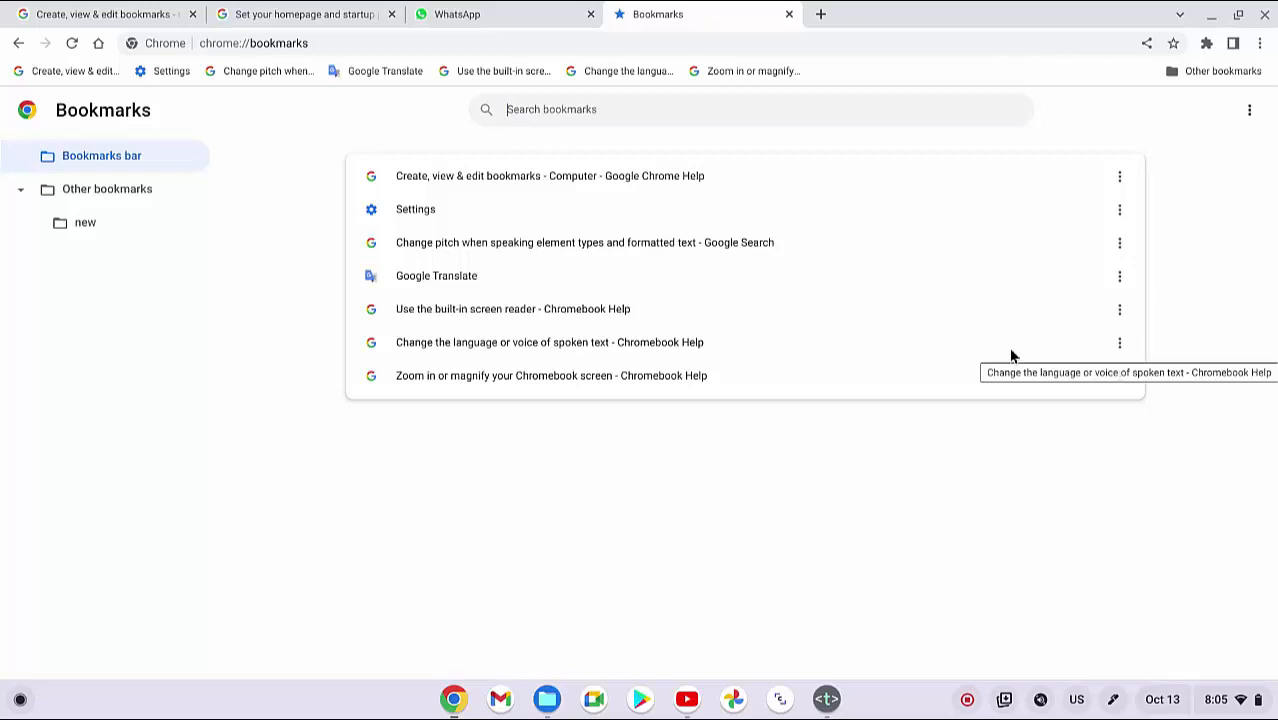
mouse_move(1120, 188)
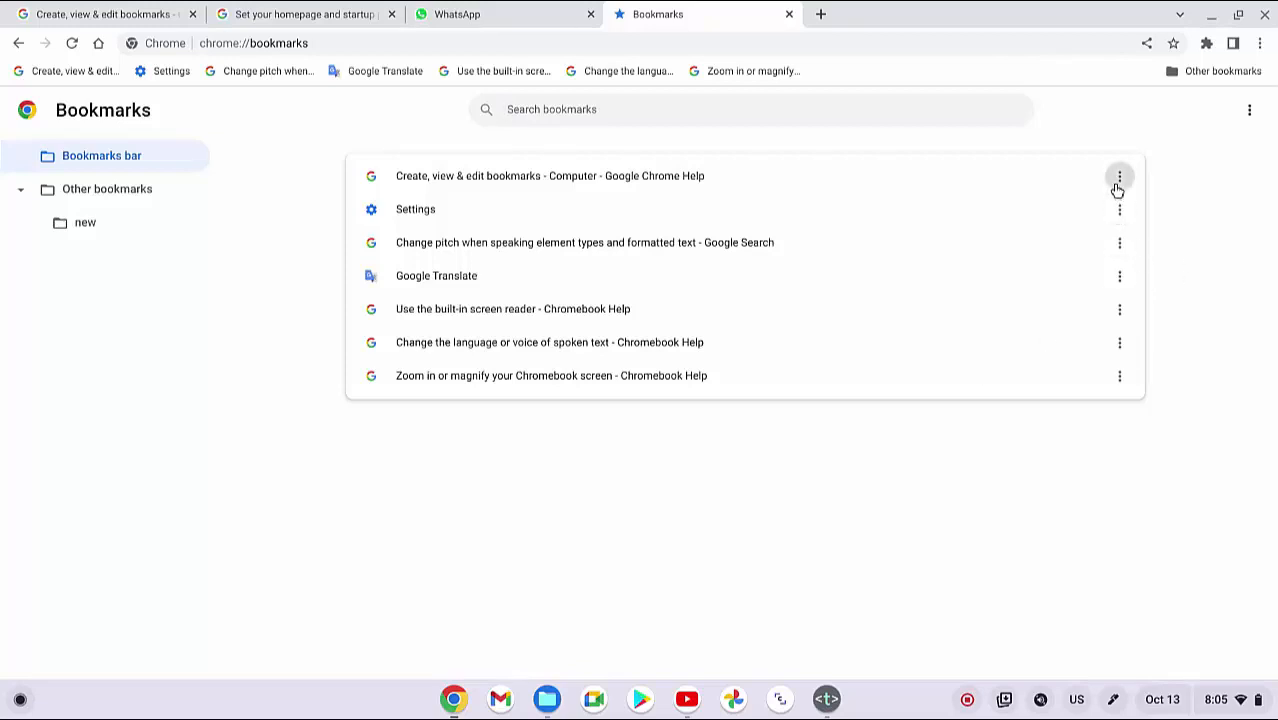
Choose Edit from the first bookmark's actions to show its name and URL form.
click(1120, 176)
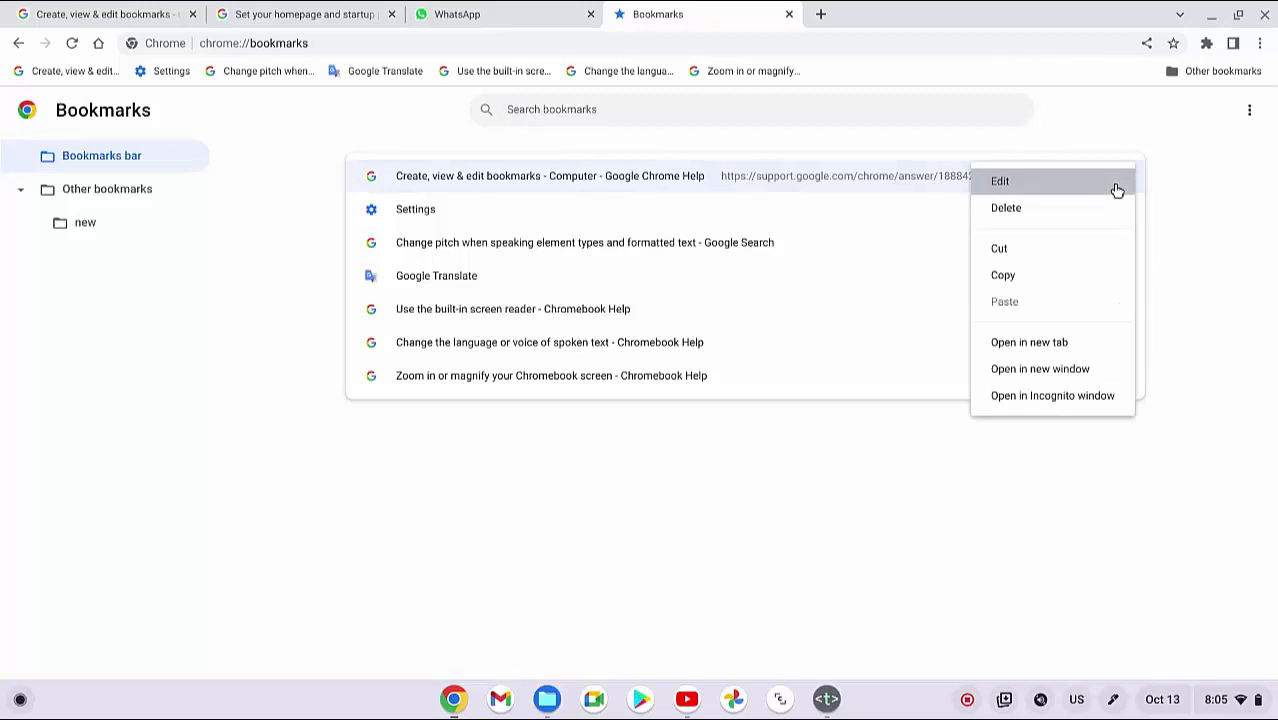
click(1000, 180)
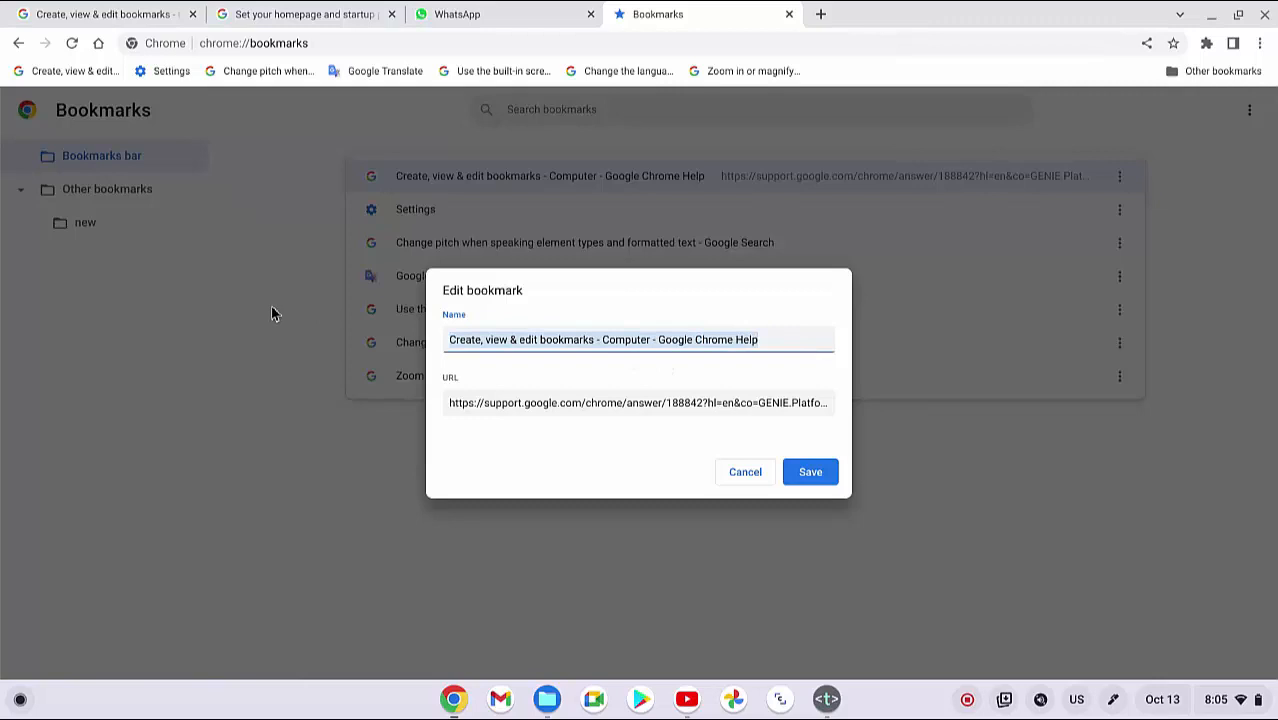
Set the bookmark's Name to 'about bookmark' and save it.
text(about bookma)
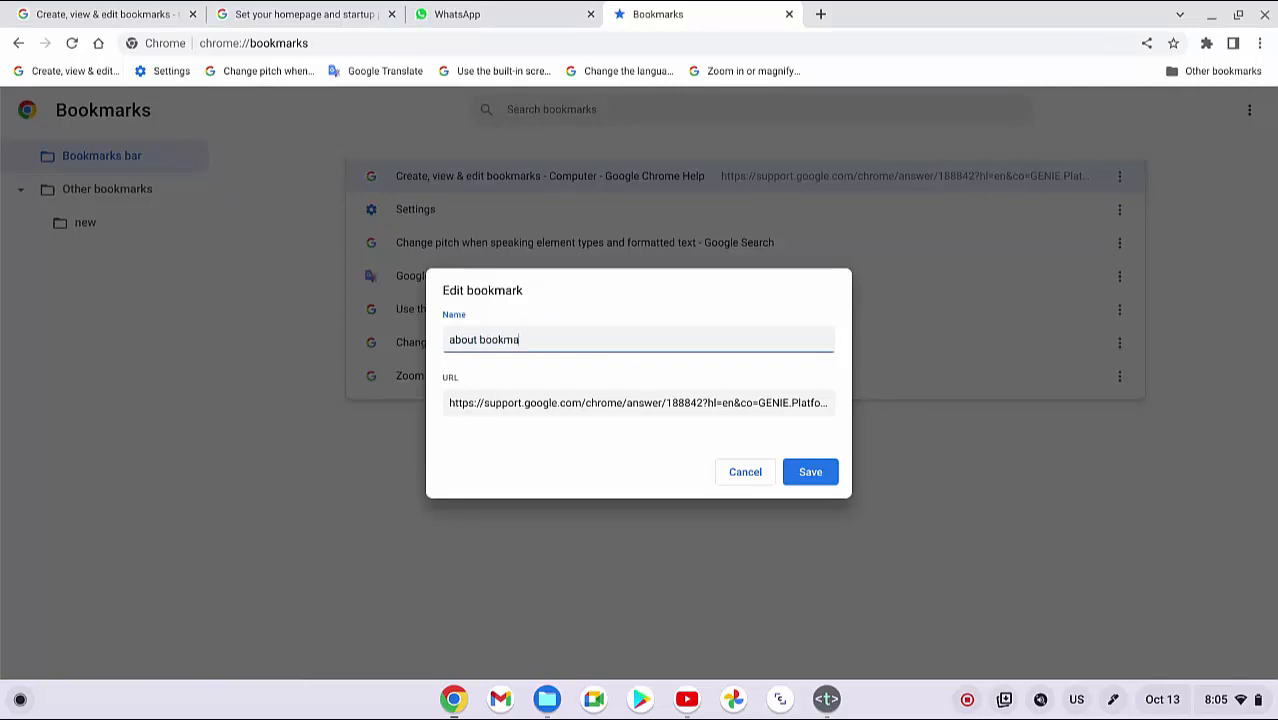
text(rk)
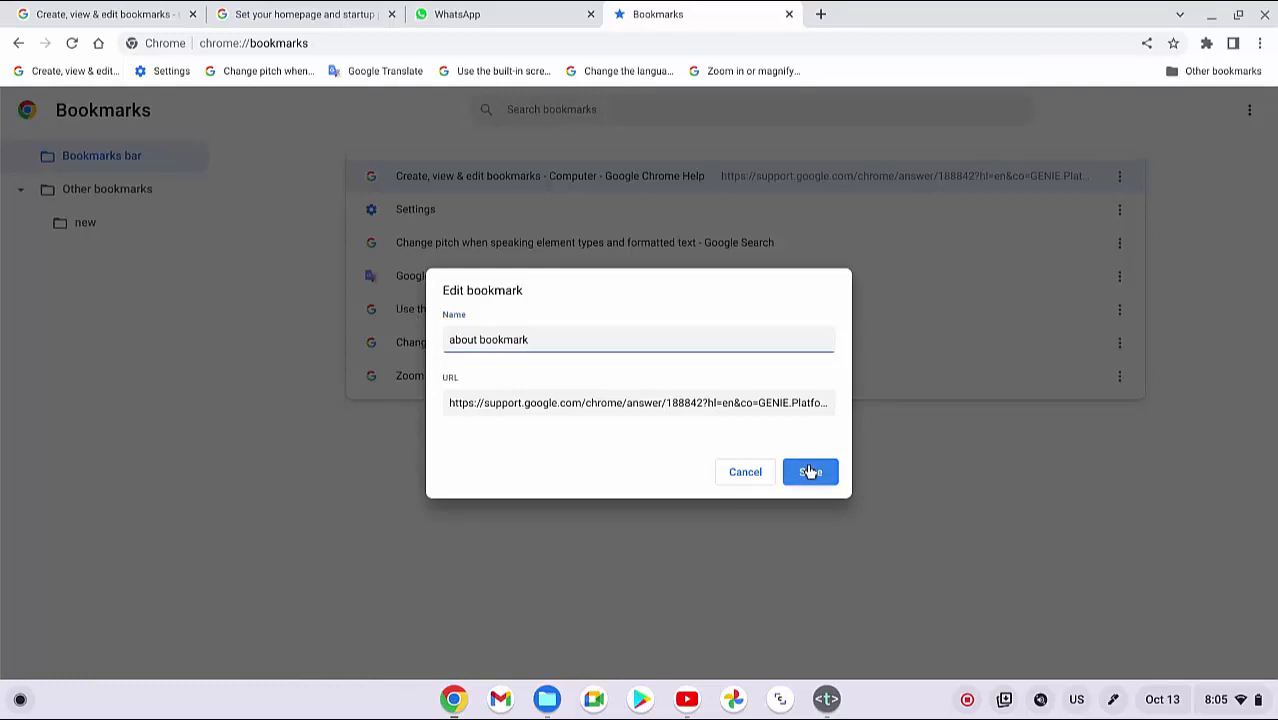
click(808, 472)
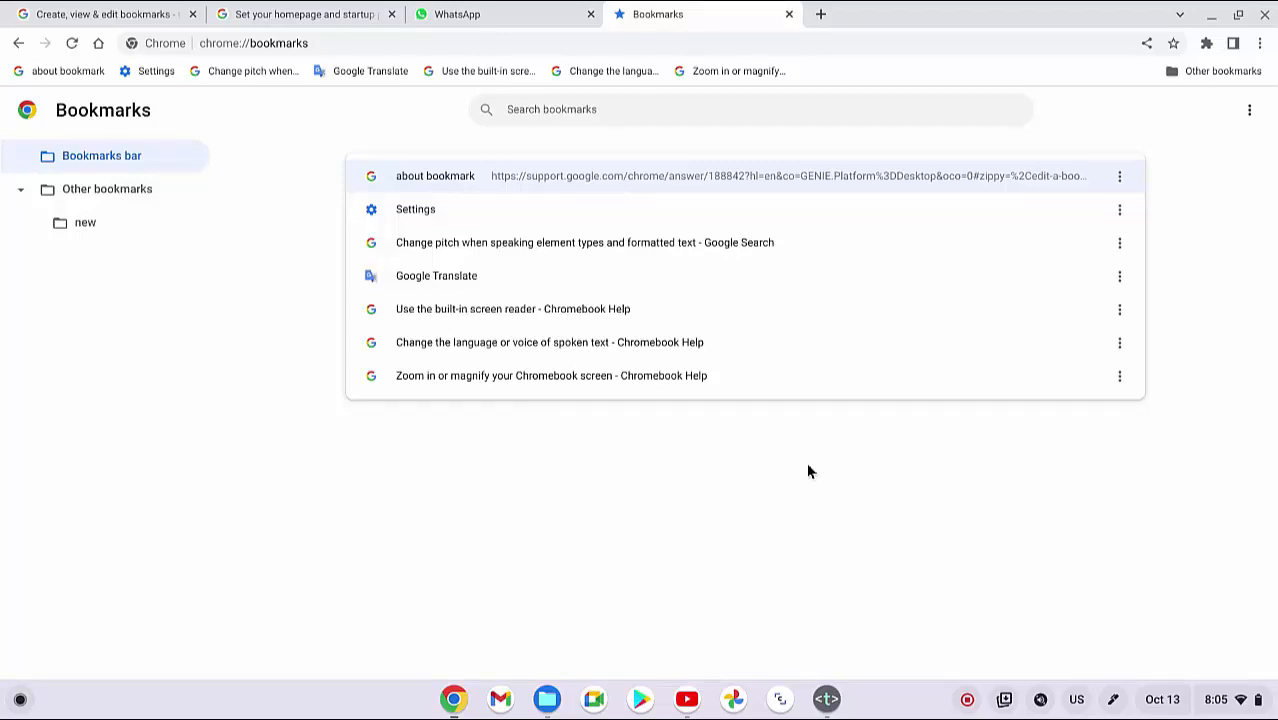
mouse_move(970, 440)
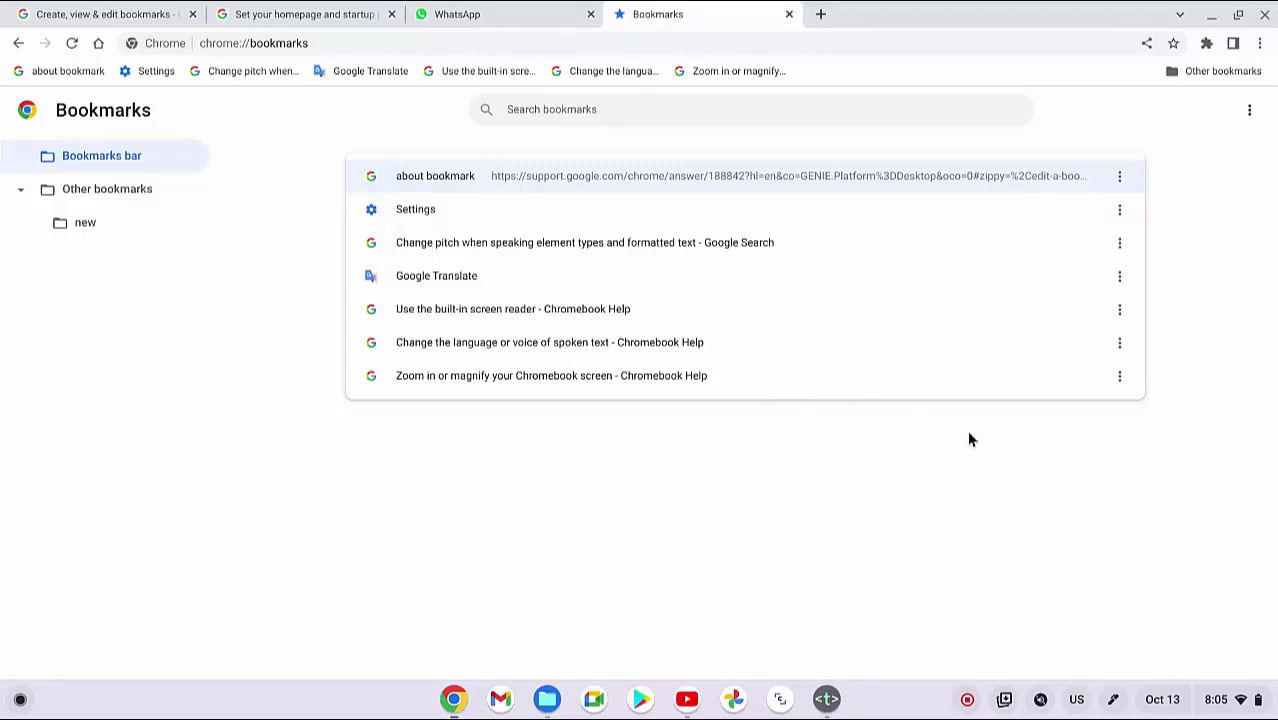